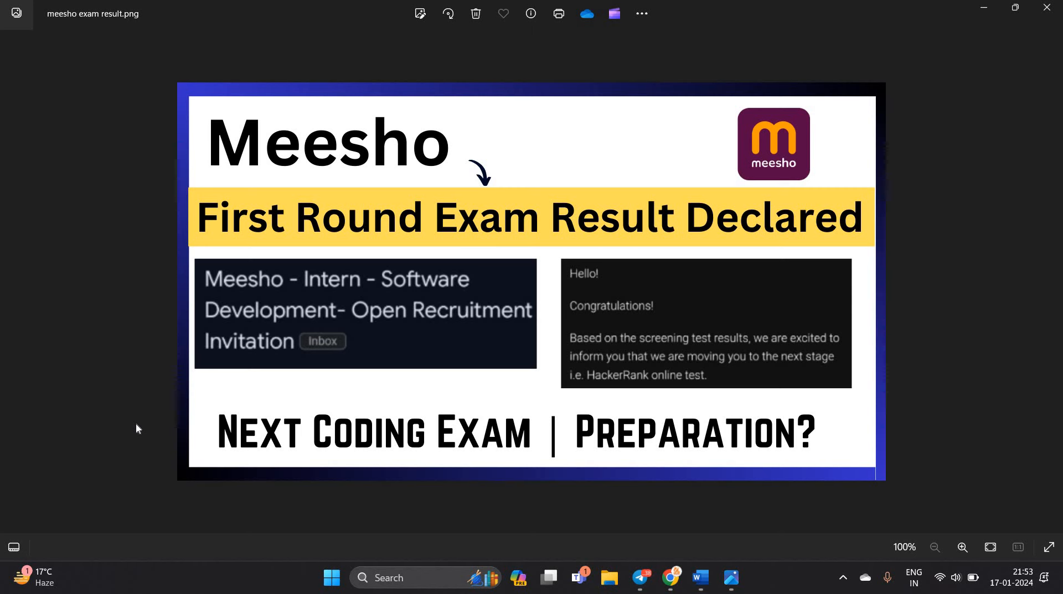
{"action": "mouse_move", "coordinate": [246, 272]}
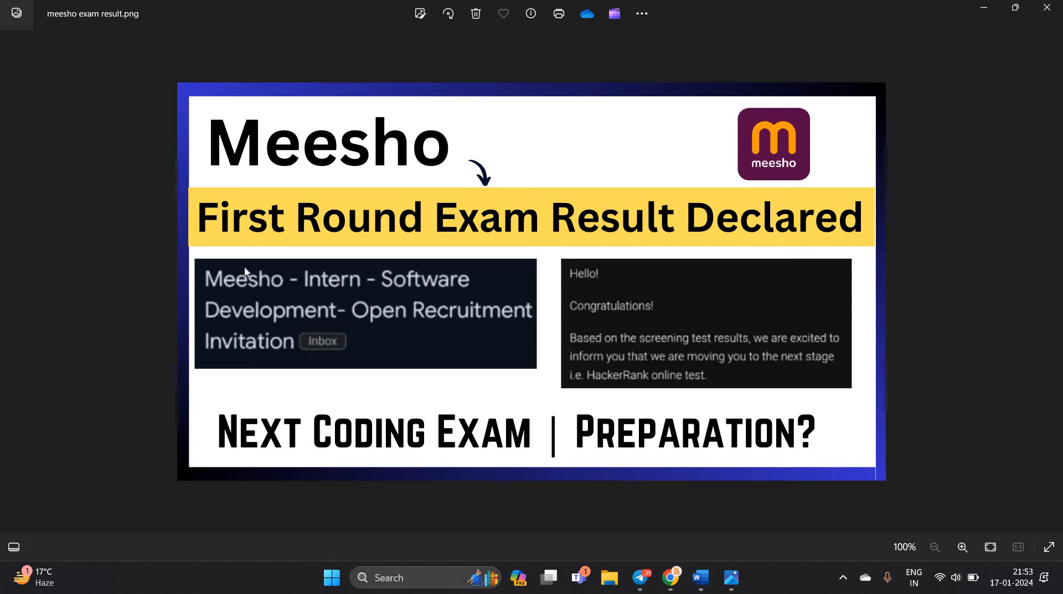
{"action": "mouse_move", "coordinate": [434, 337]}
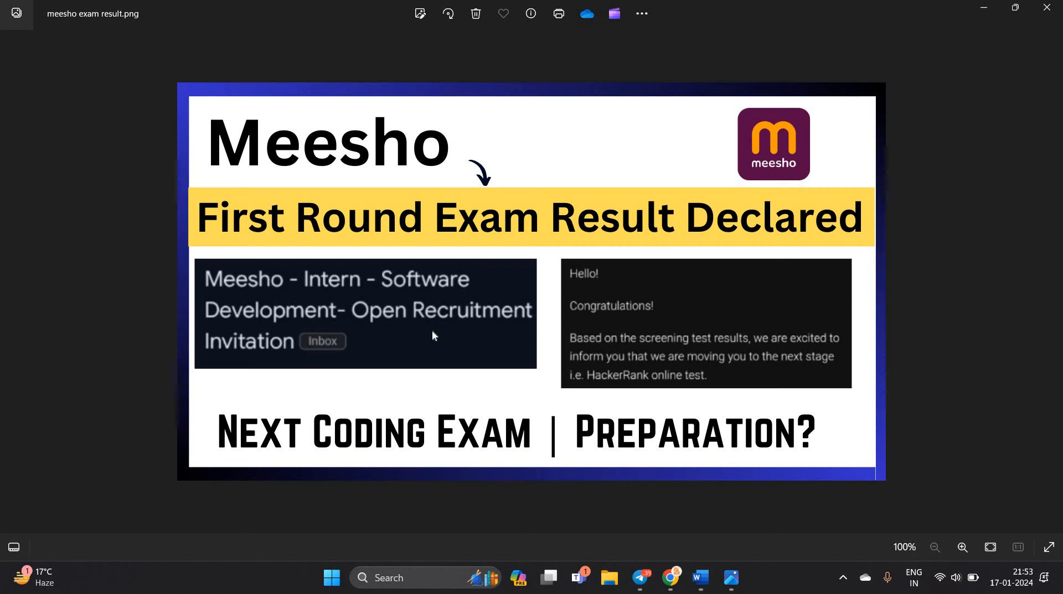
{"action": "mouse_move", "coordinate": [610, 300]}
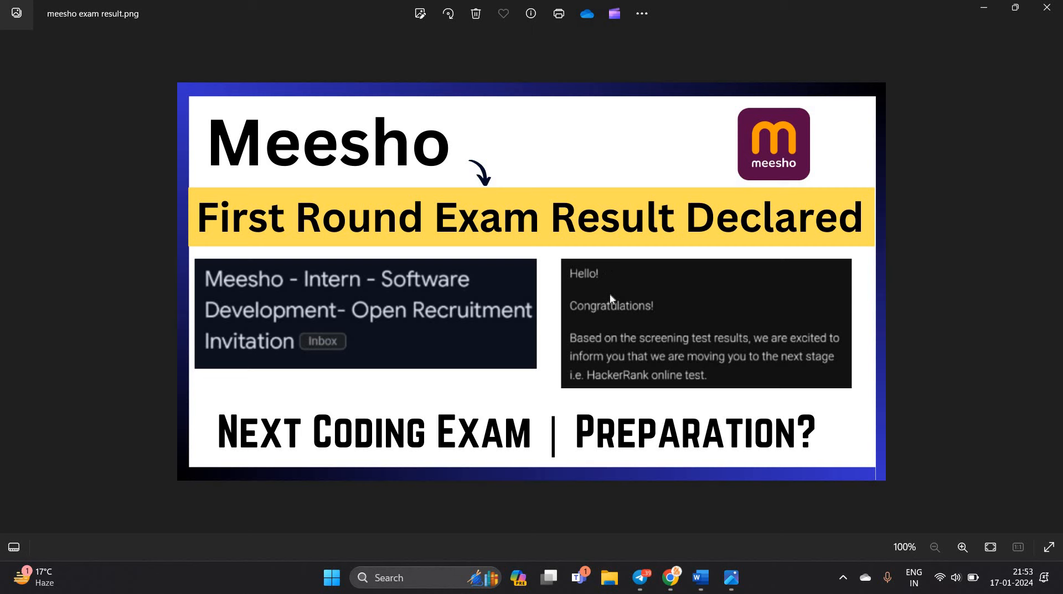
{"action": "mouse_move", "coordinate": [732, 348]}
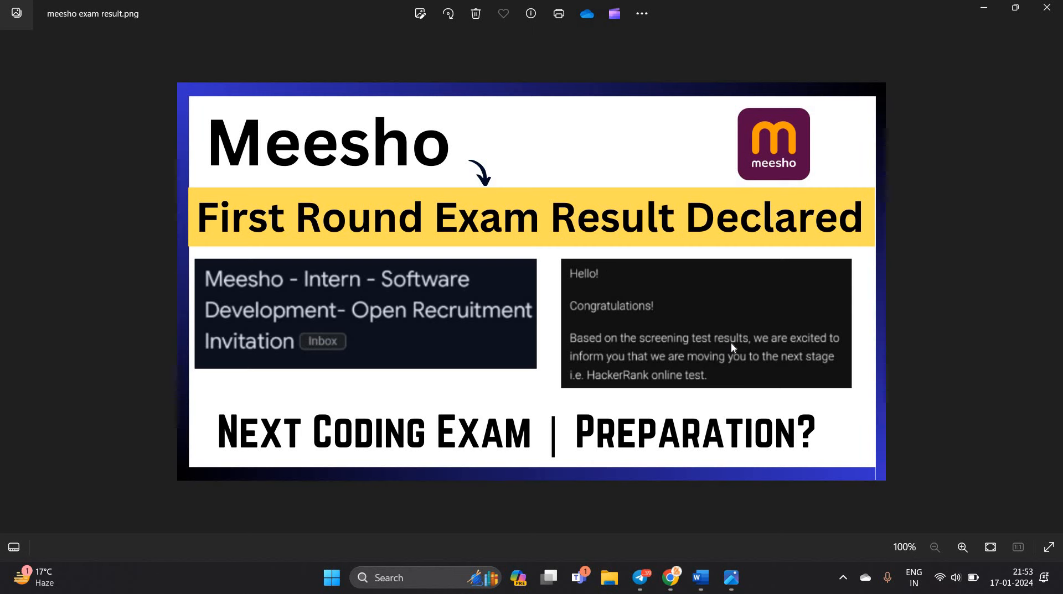
{"action": "mouse_move", "coordinate": [614, 366]}
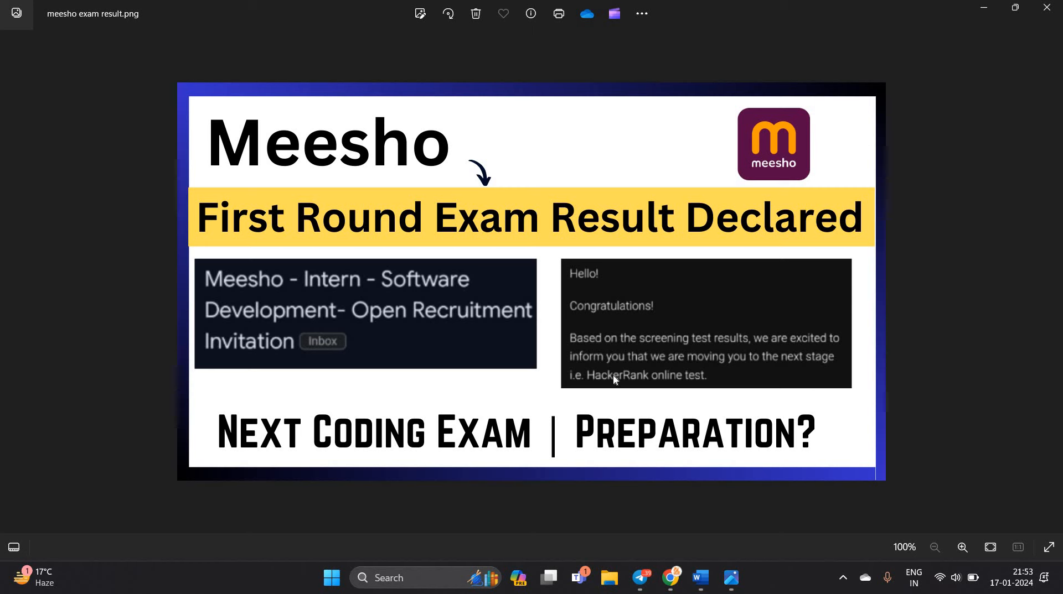
{"action": "mouse_move", "coordinate": [689, 389]}
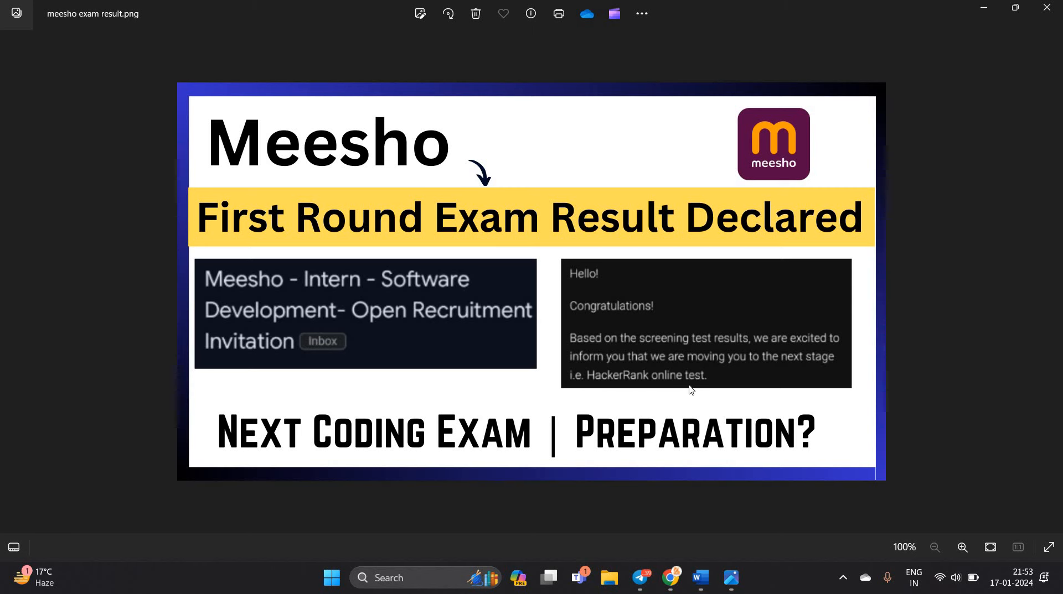
{"action": "mouse_move", "coordinate": [681, 575]}
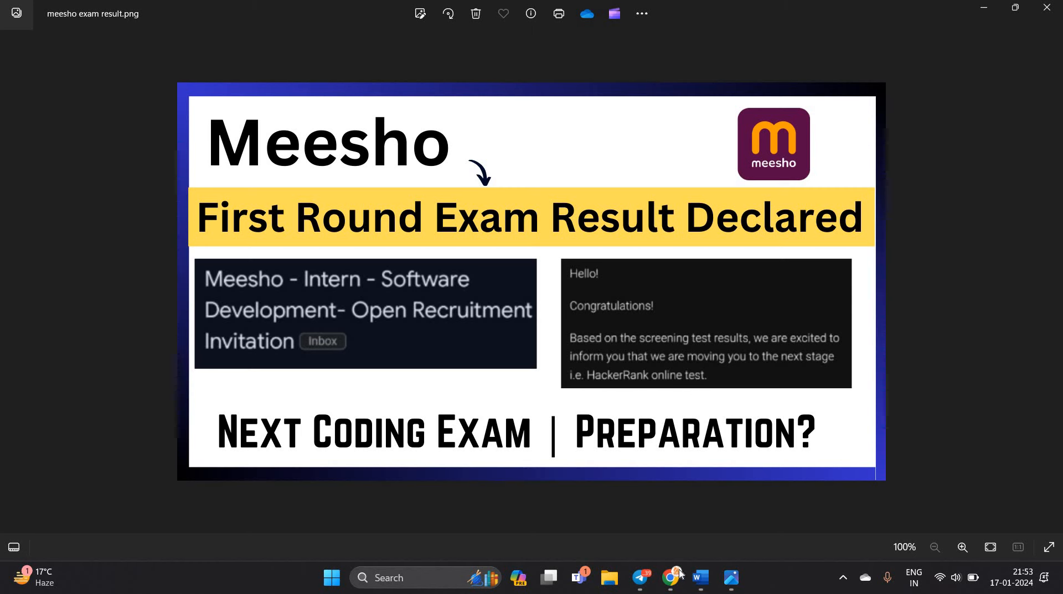
- Bring up the Chrome window with the YouTube Meesho hiring-timelines video
{"action": "left_click", "coordinate": [670, 578]}
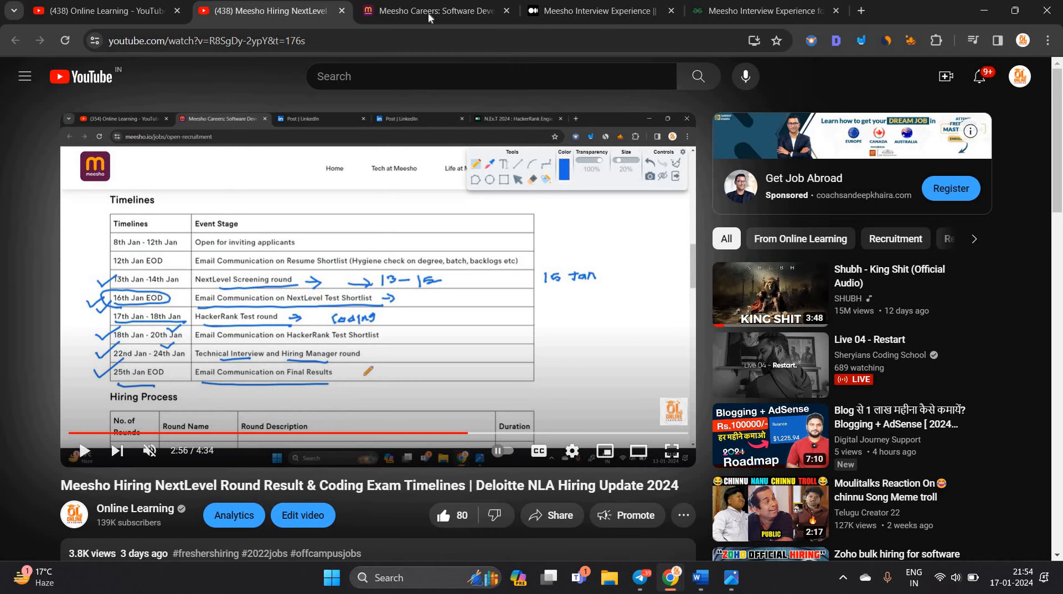
- Review the Meesho Careers timelines, highlighting the HackerRank Test round stage
{"action": "left_click", "coordinate": [428, 12]}
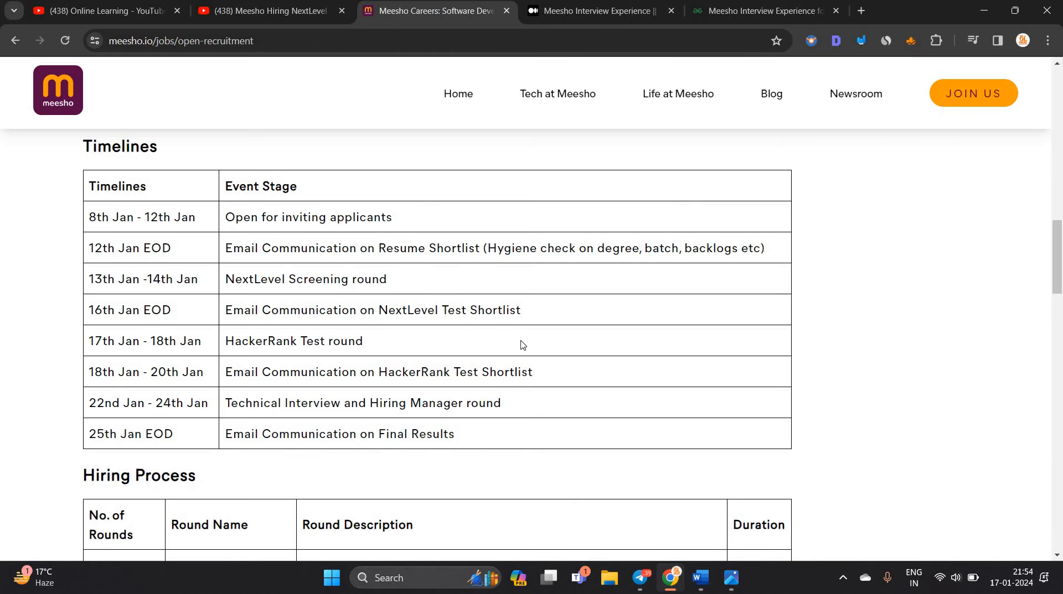
{"action": "double_click", "coordinate": [293, 341]}
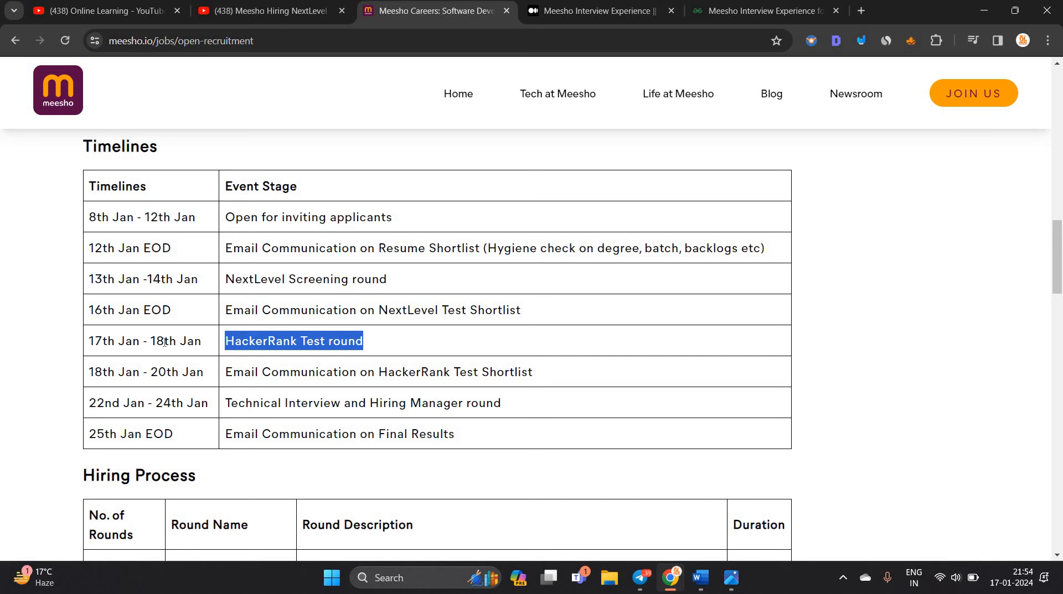
{"action": "left_click", "coordinate": [167, 357]}
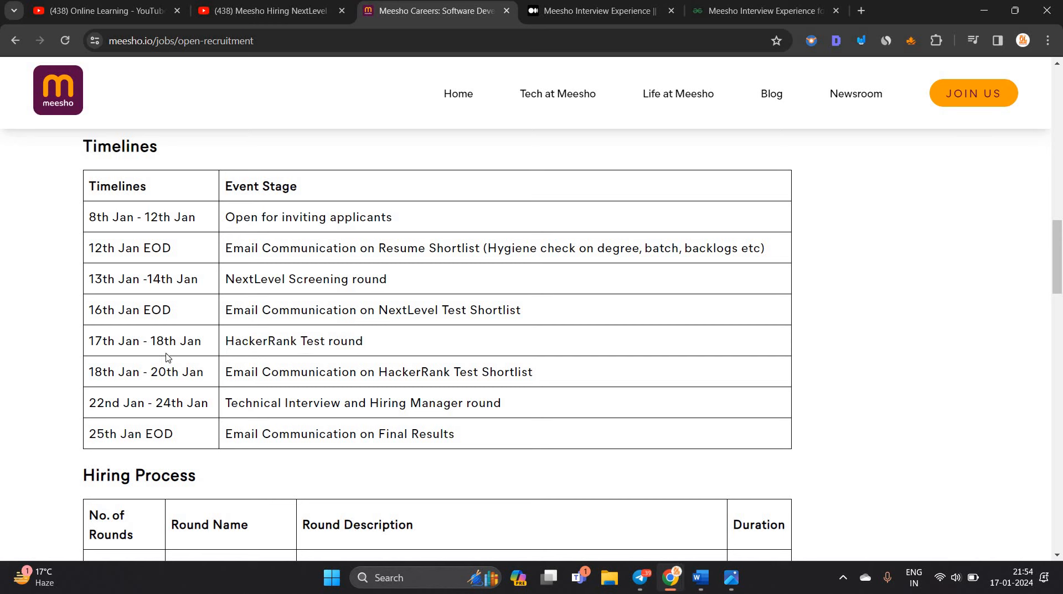
{"action": "mouse_move", "coordinate": [1016, 431]}
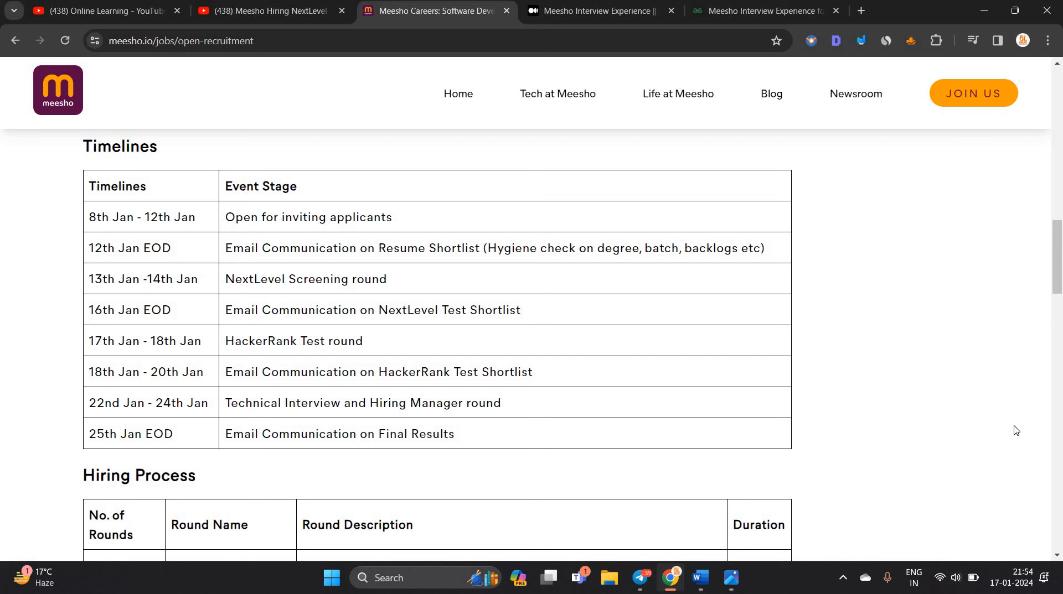
{"action": "mouse_move", "coordinate": [877, 348]}
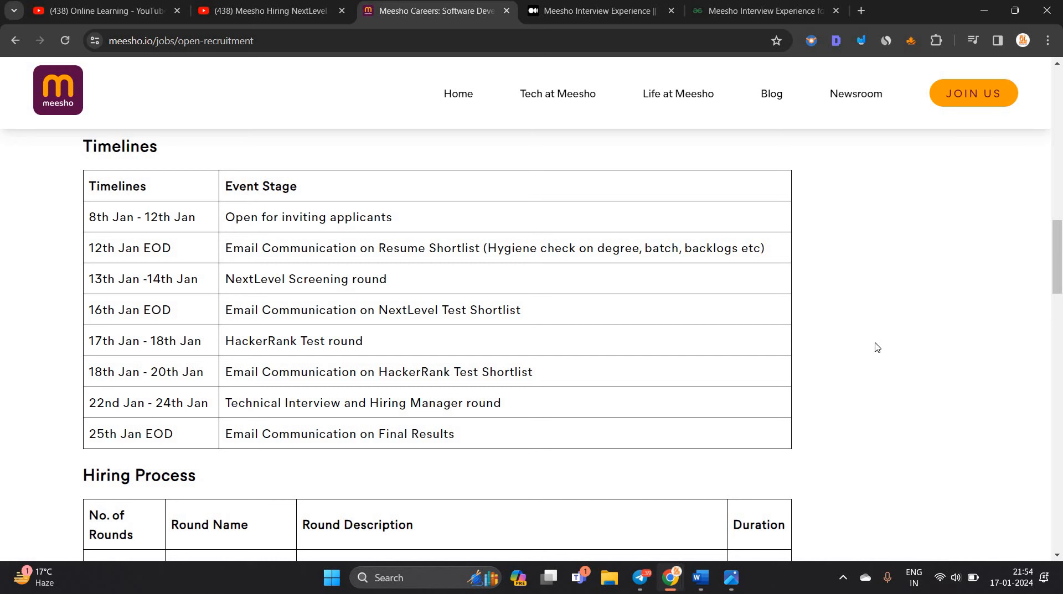
{"action": "mouse_move", "coordinate": [339, 217]}
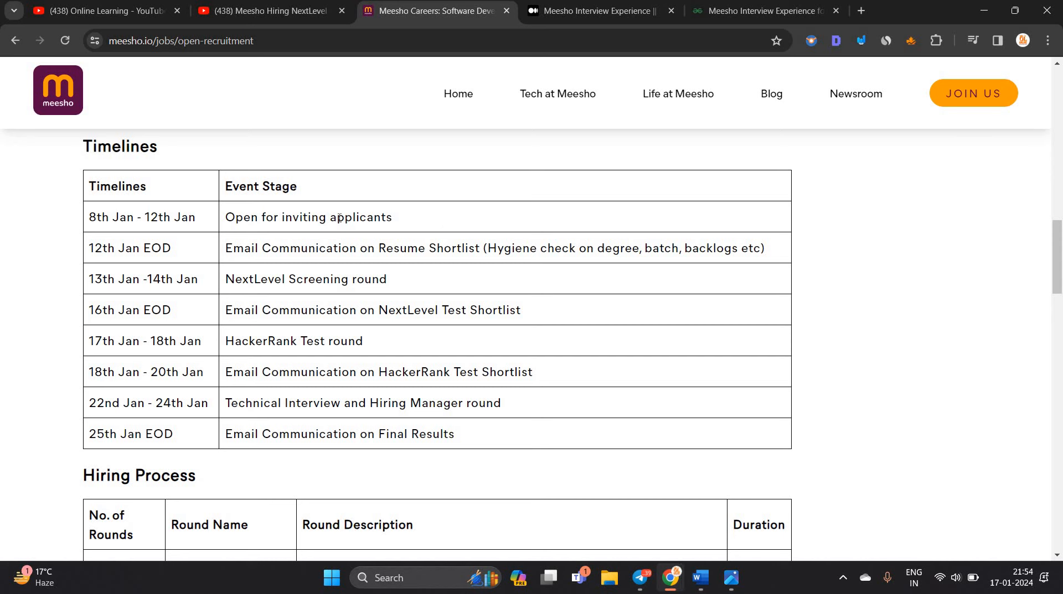
{"action": "mouse_move", "coordinate": [288, 301]}
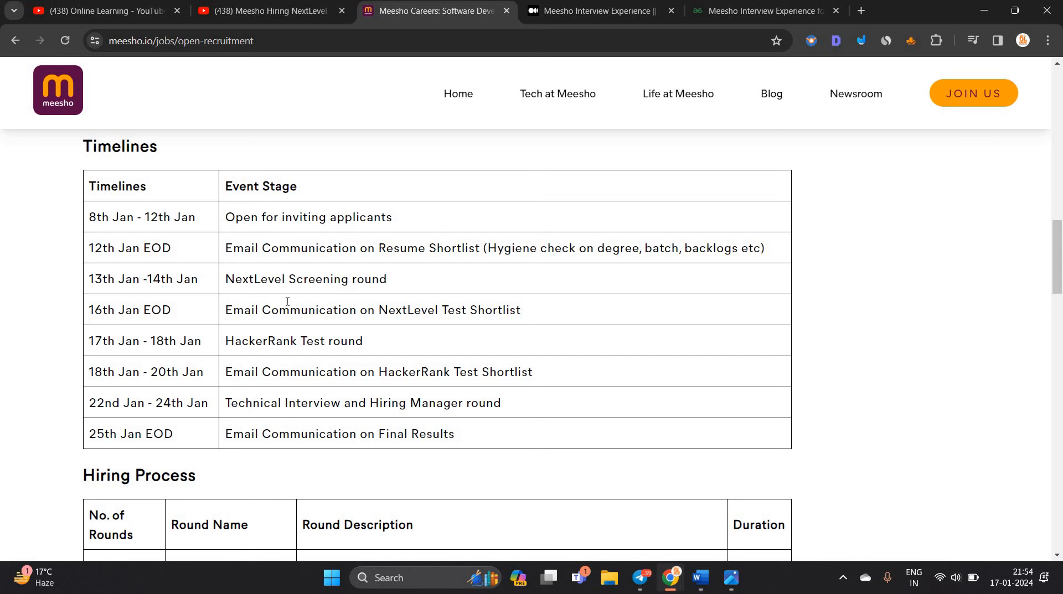
{"action": "mouse_move", "coordinate": [364, 334]}
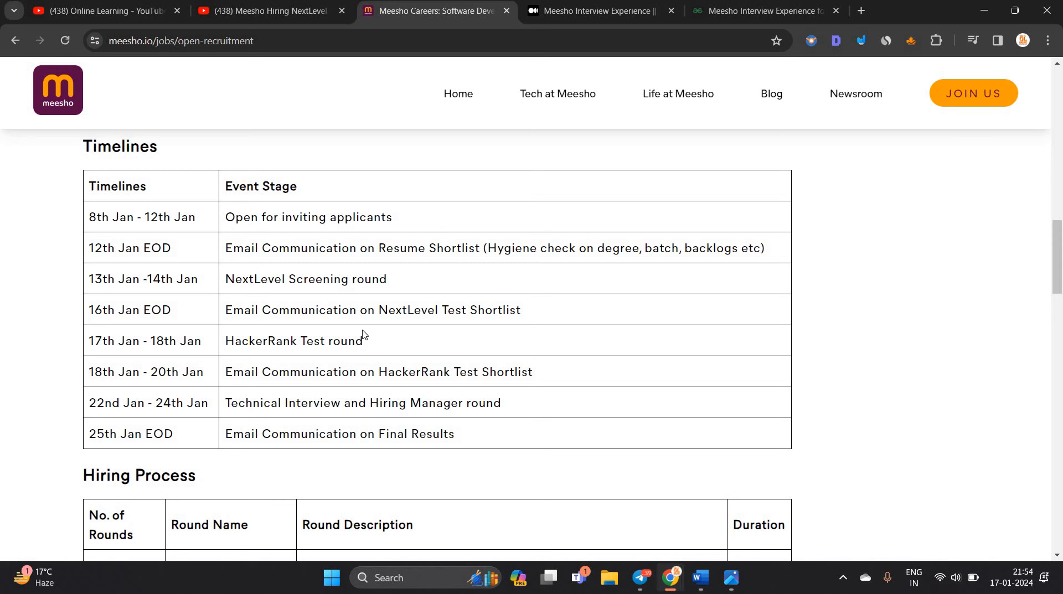
{"action": "mouse_move", "coordinate": [427, 327]}
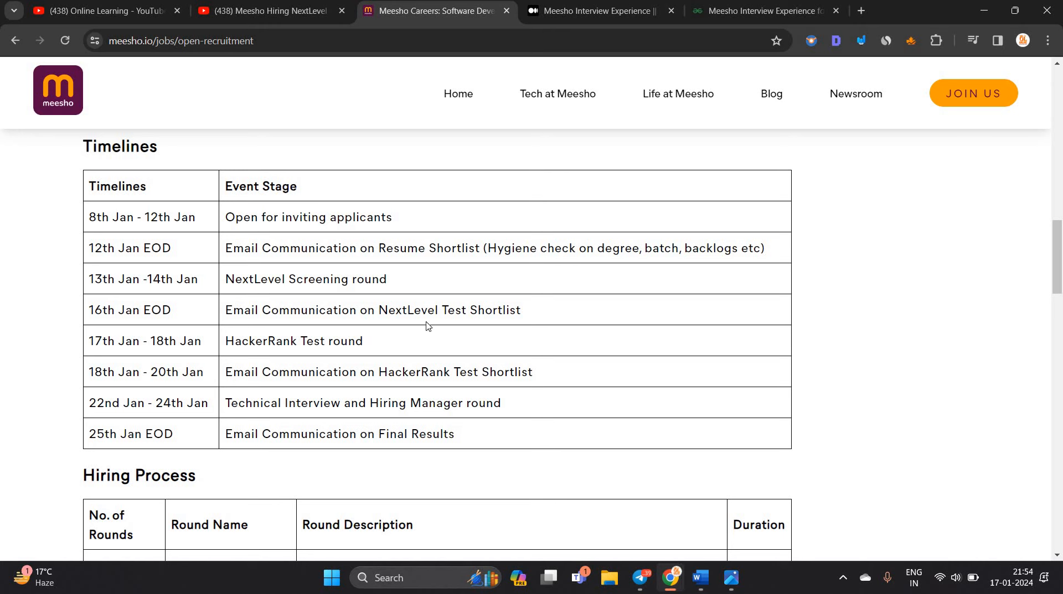
{"action": "double_click", "coordinate": [494, 310]}
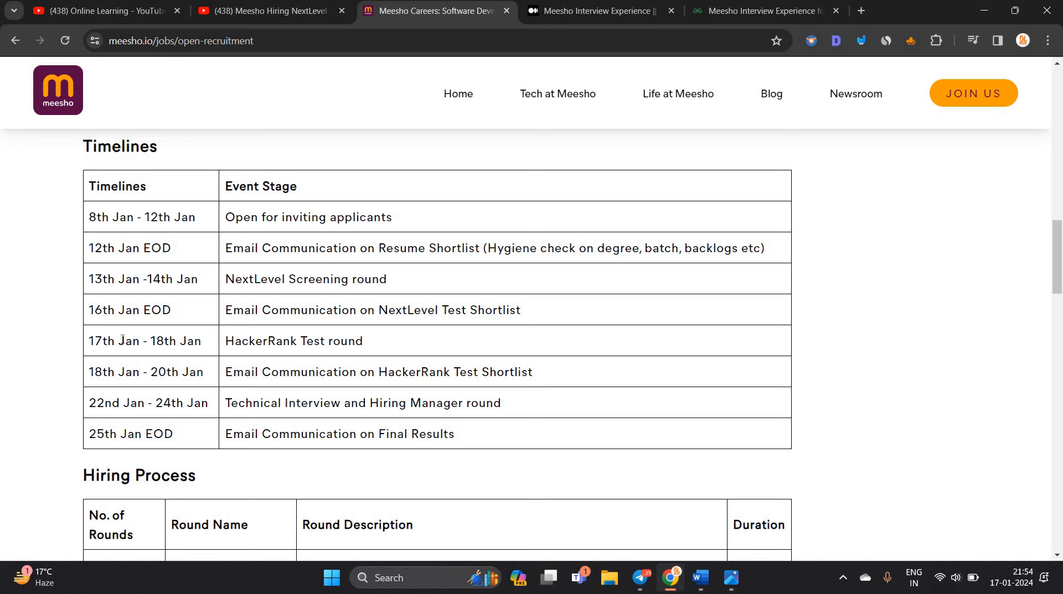
- Highlight the HackerRank round again, view its Hiring Process topics, then show the Medium interview-experience article
{"action": "double_click", "coordinate": [294, 341]}
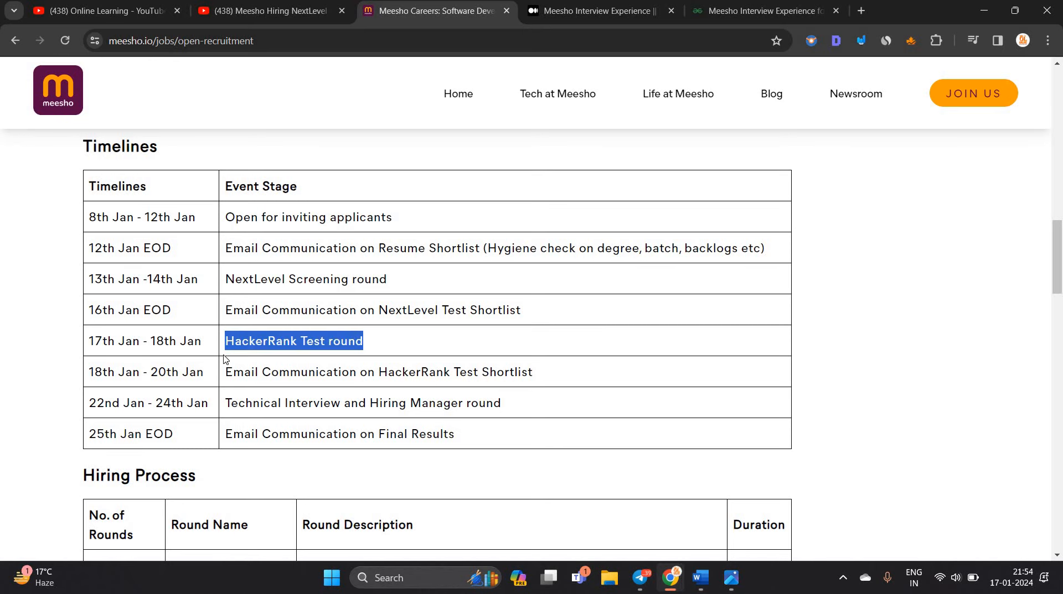
{"action": "scroll", "scroll_direction": "down", "scroll_amount": 3}
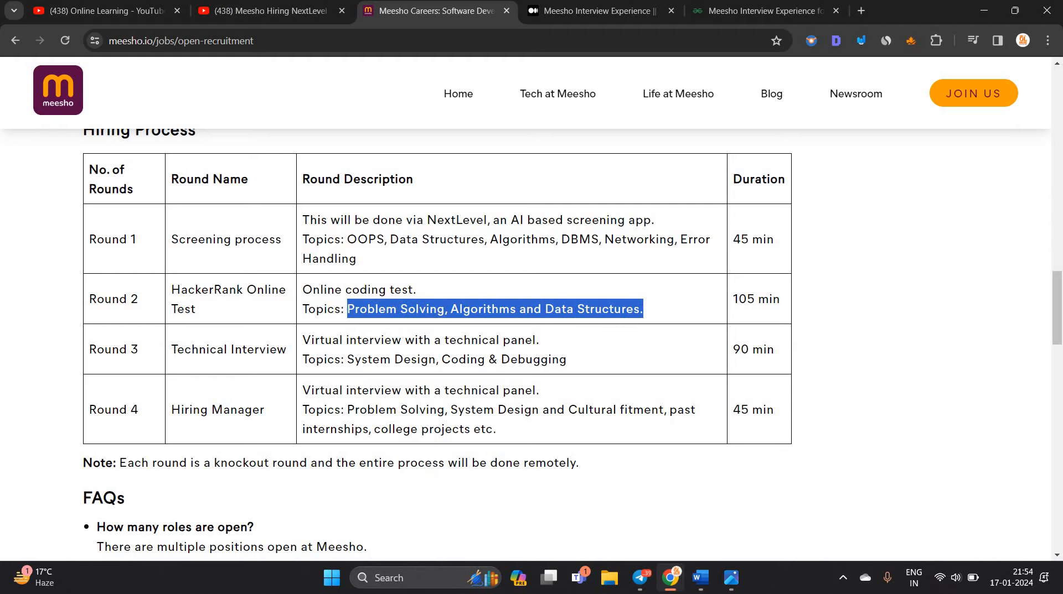
{"action": "left_click", "coordinate": [597, 11]}
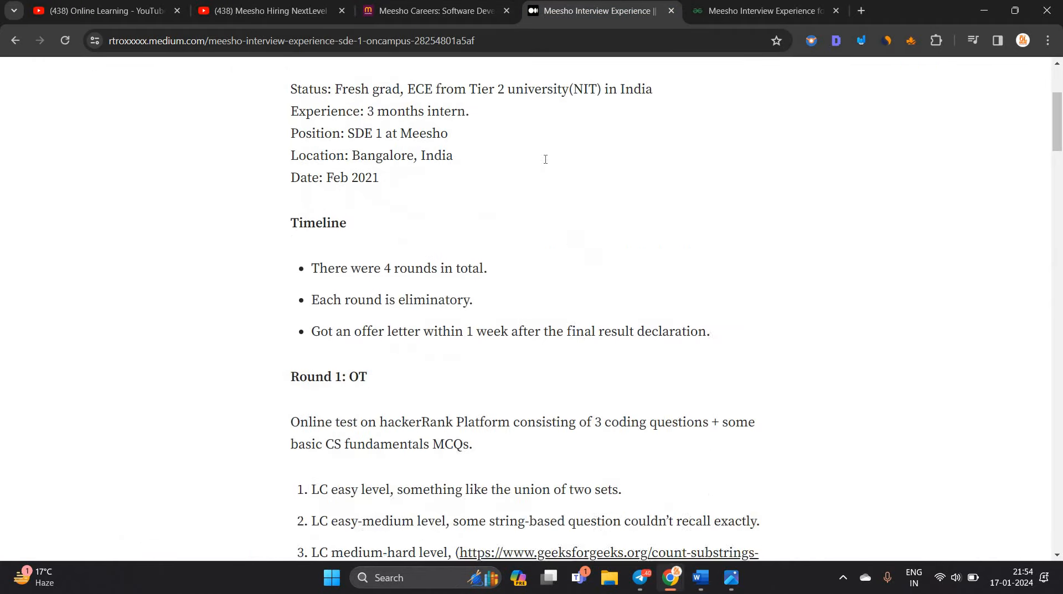
- Glance at the GeeksforGeeks Meesho SDE-1 experience and scroll the Medium article back up to the HackerRank test section
{"action": "scroll", "scroll_direction": "up", "scroll_amount": 3}
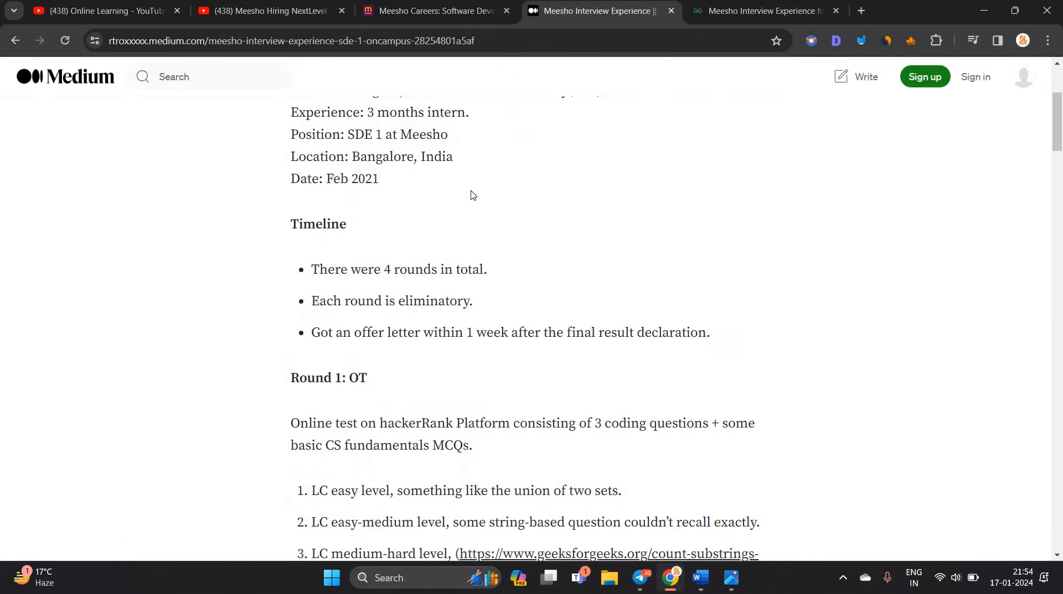
{"action": "left_click", "coordinate": [765, 10]}
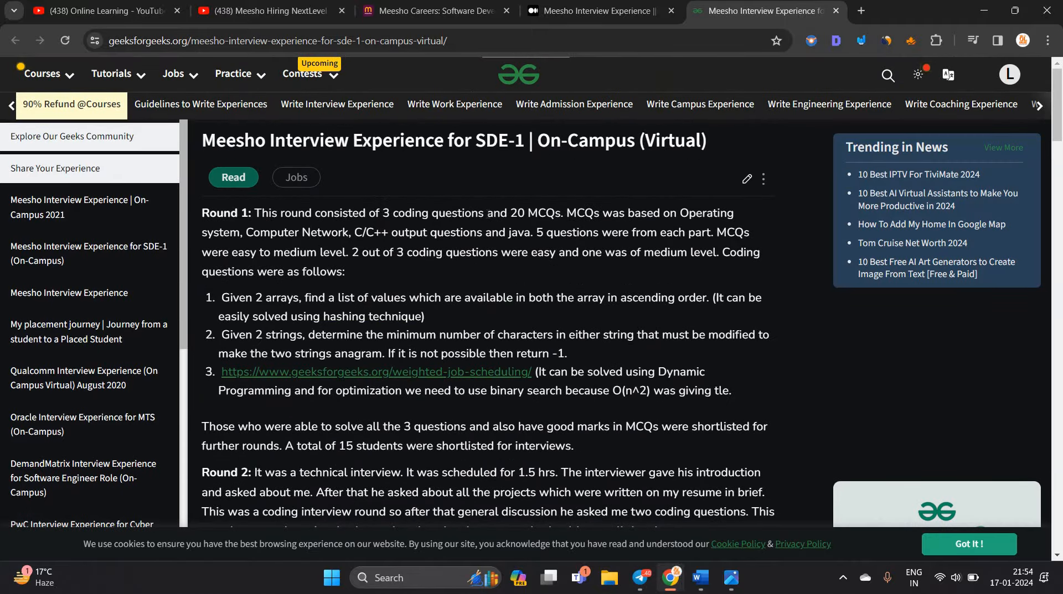
{"action": "left_click", "coordinate": [597, 12]}
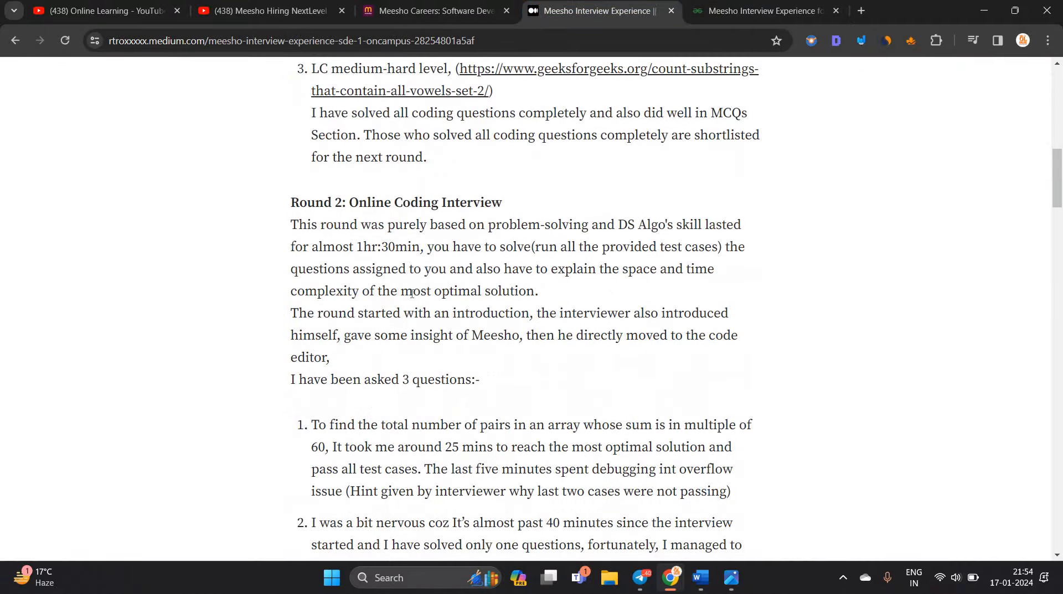
{"action": "scroll", "scroll_direction": "up", "scroll_amount": 3}
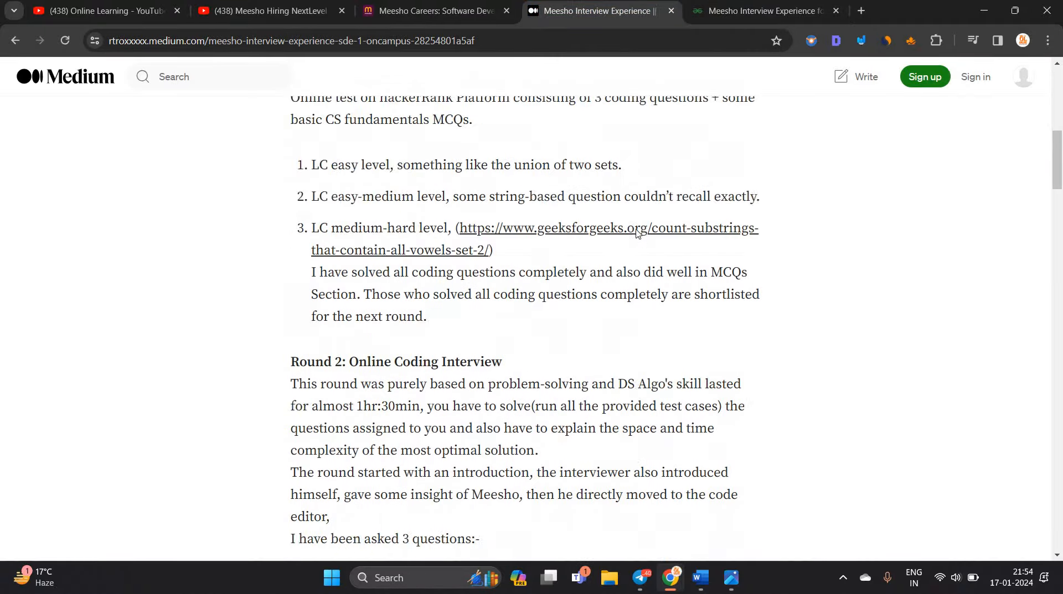
{"action": "scroll", "scroll_direction": "up", "scroll_amount": 3}
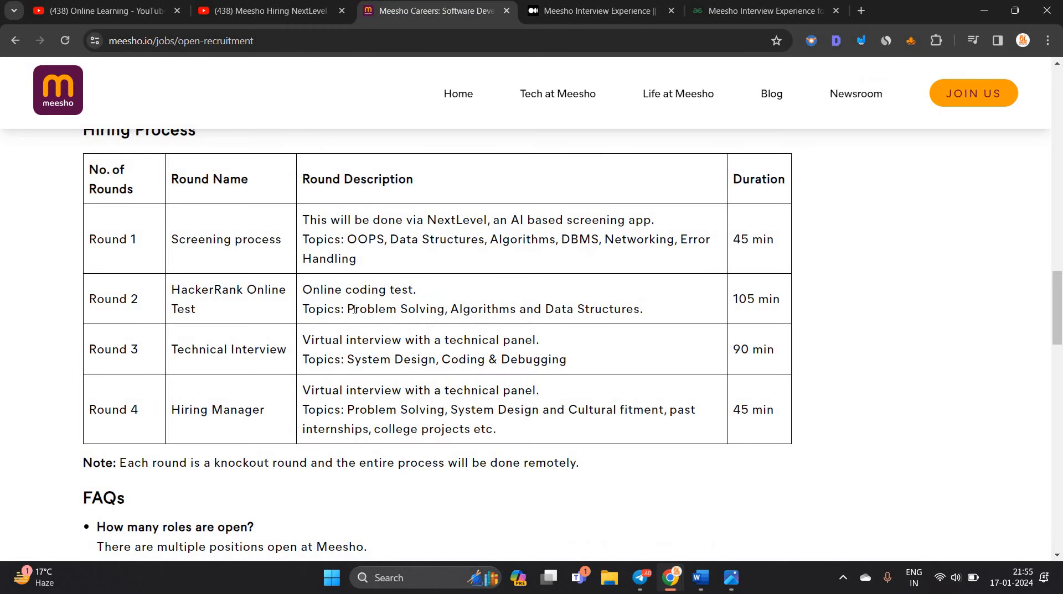
- Return to the YouTube Meesho hiring-timelines video paused on the annotated timelines table
{"action": "double_click", "coordinate": [395, 309]}
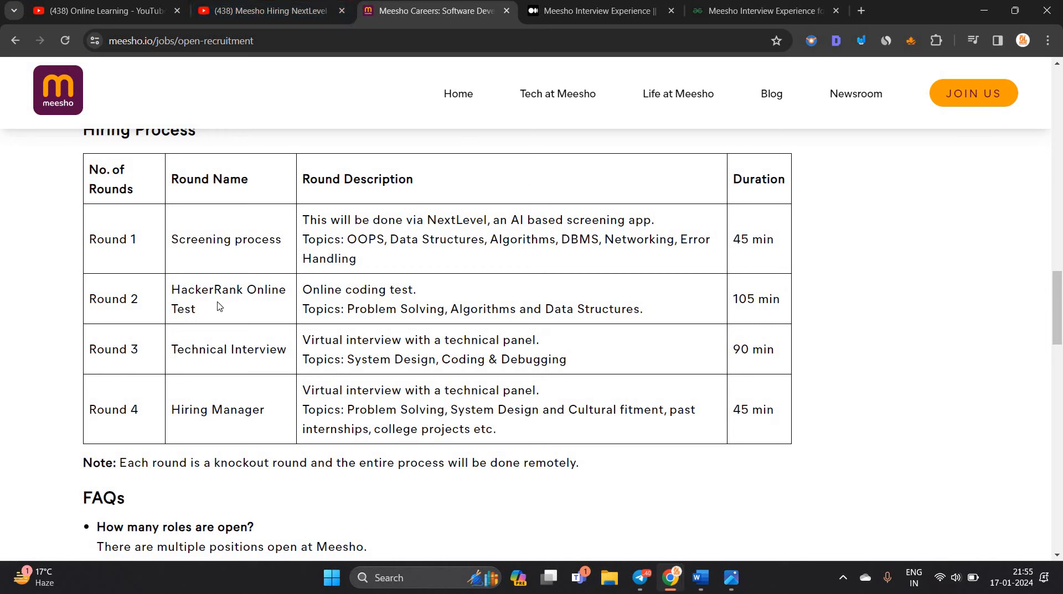
{"action": "mouse_move", "coordinate": [289, 440]}
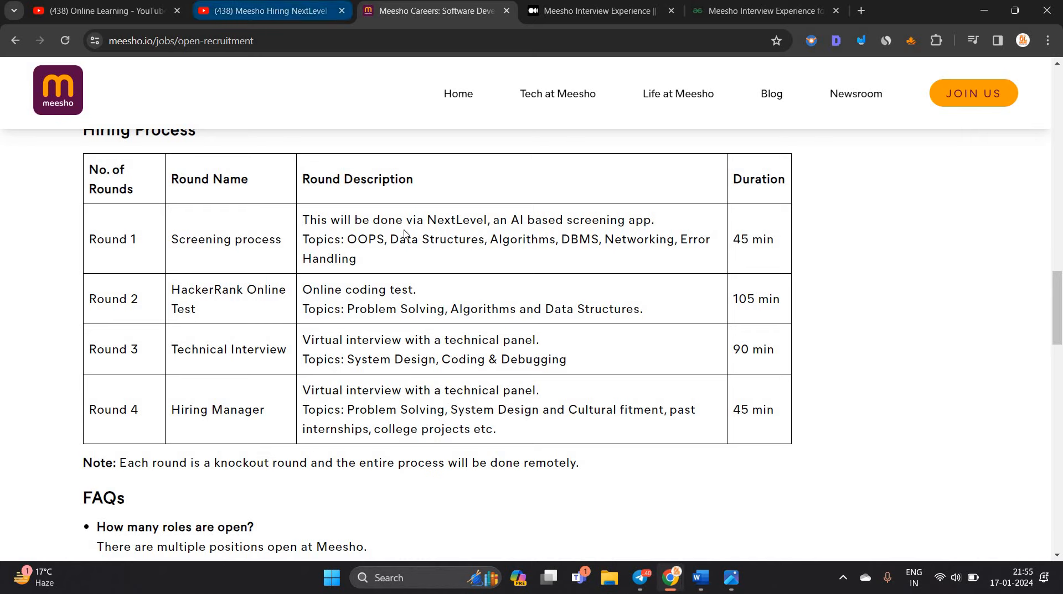
{"action": "left_click", "coordinate": [268, 10]}
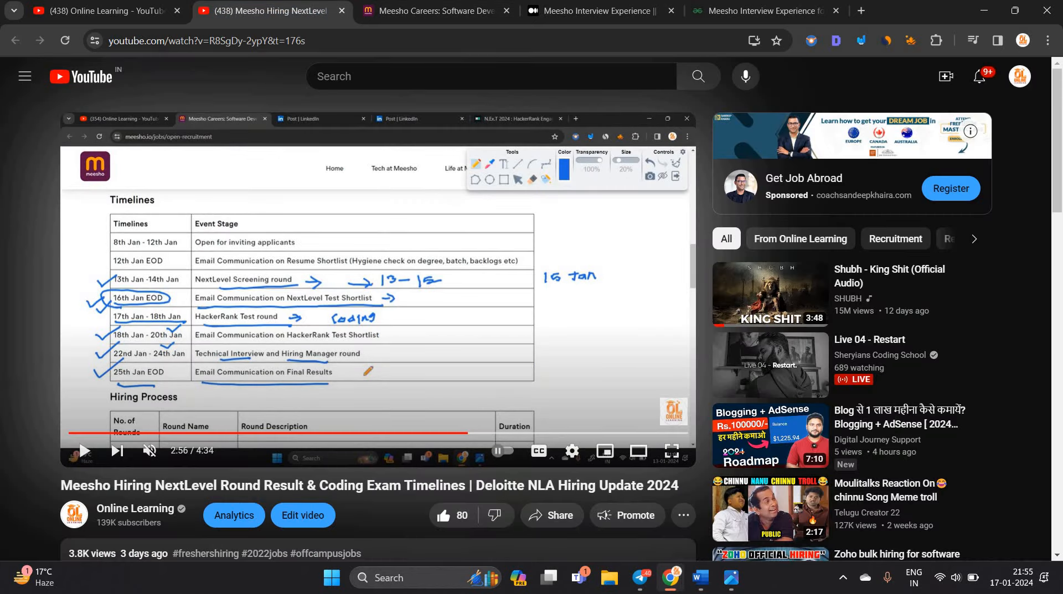
{"action": "left_click", "coordinate": [434, 10]}
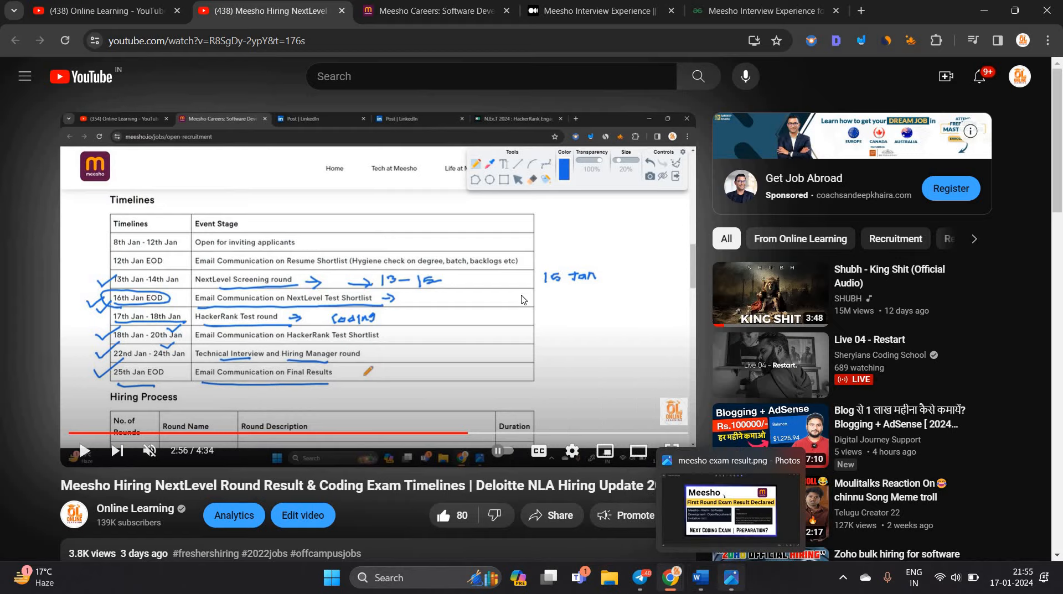
{"action": "left_click", "coordinate": [728, 511]}
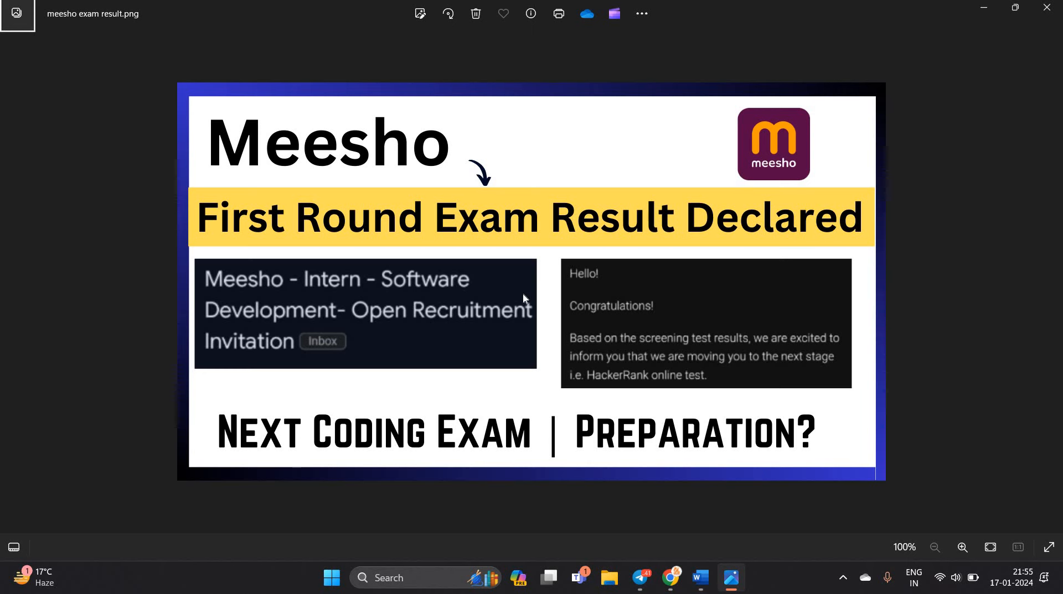
{"action": "mouse_move", "coordinate": [683, 586]}
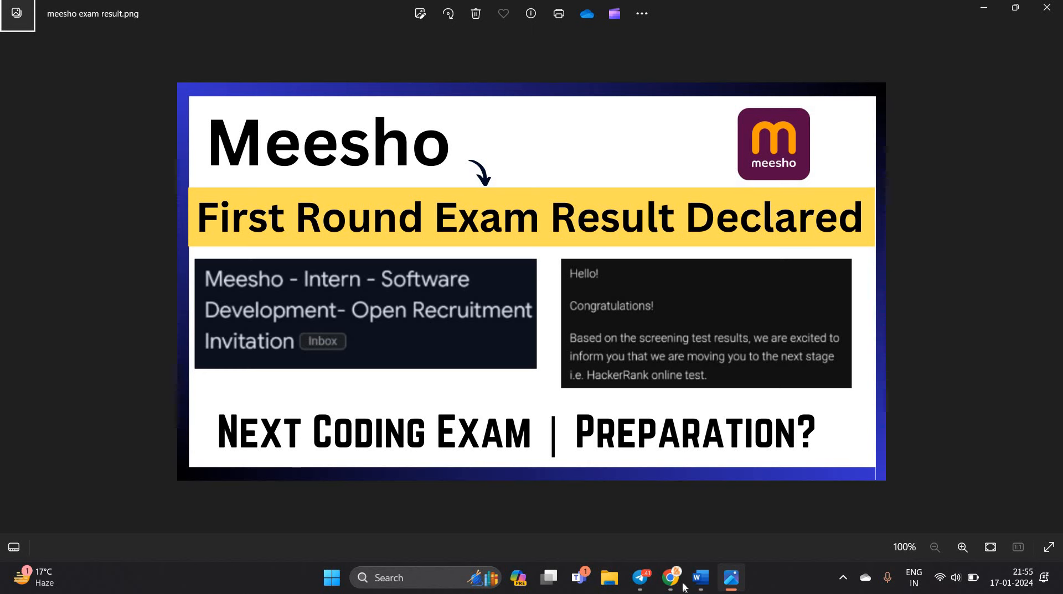
{"action": "left_click", "coordinate": [669, 578]}
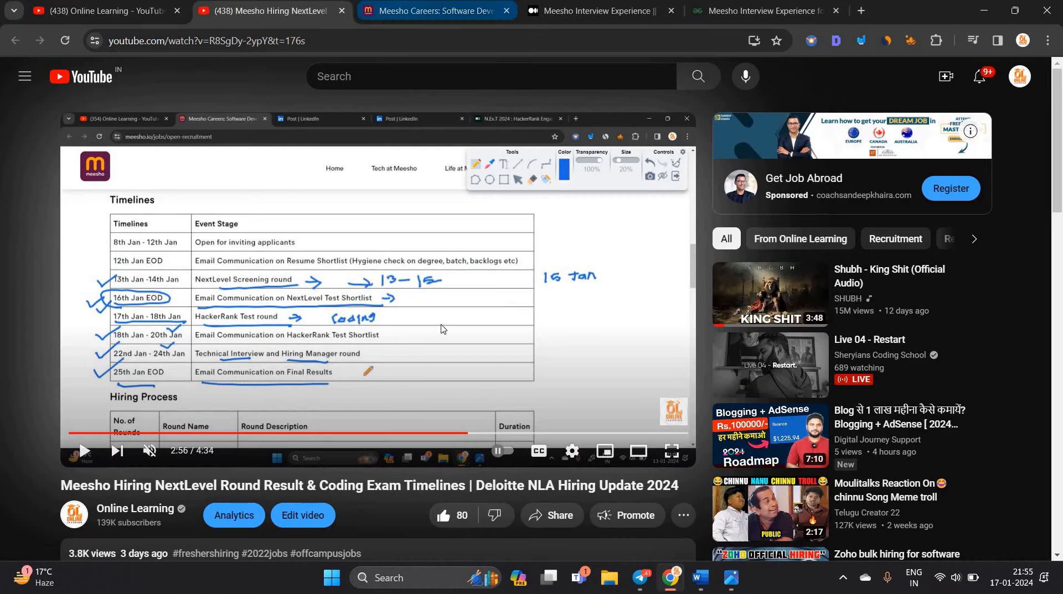
- Read the Word document's pasted Meesho HackerRank invitation email down to its closing lines
{"action": "left_click", "coordinate": [431, 11]}
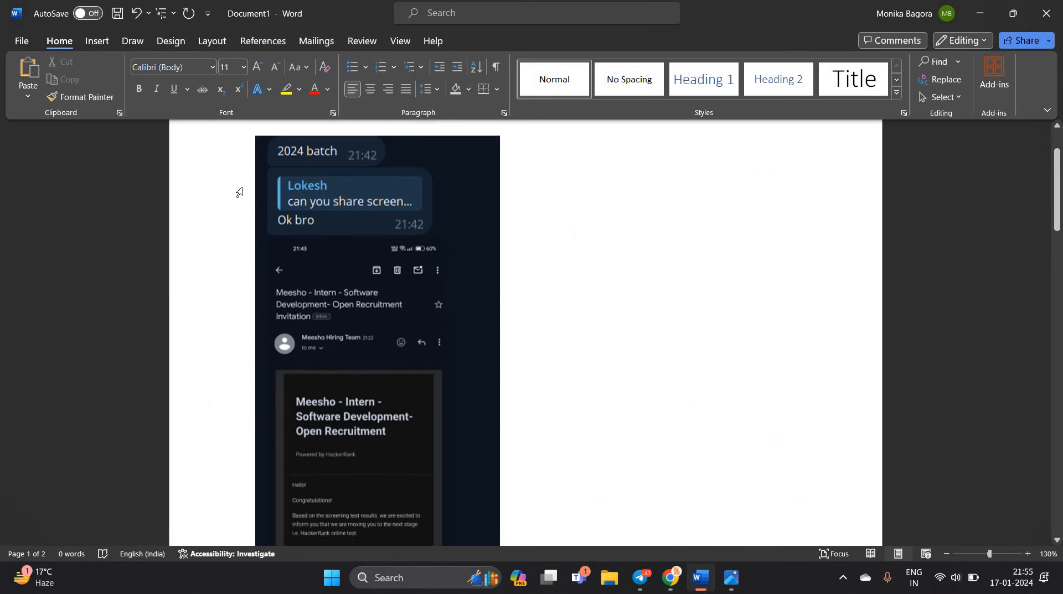
{"action": "scroll", "scroll_direction": "down", "scroll_amount": 3}
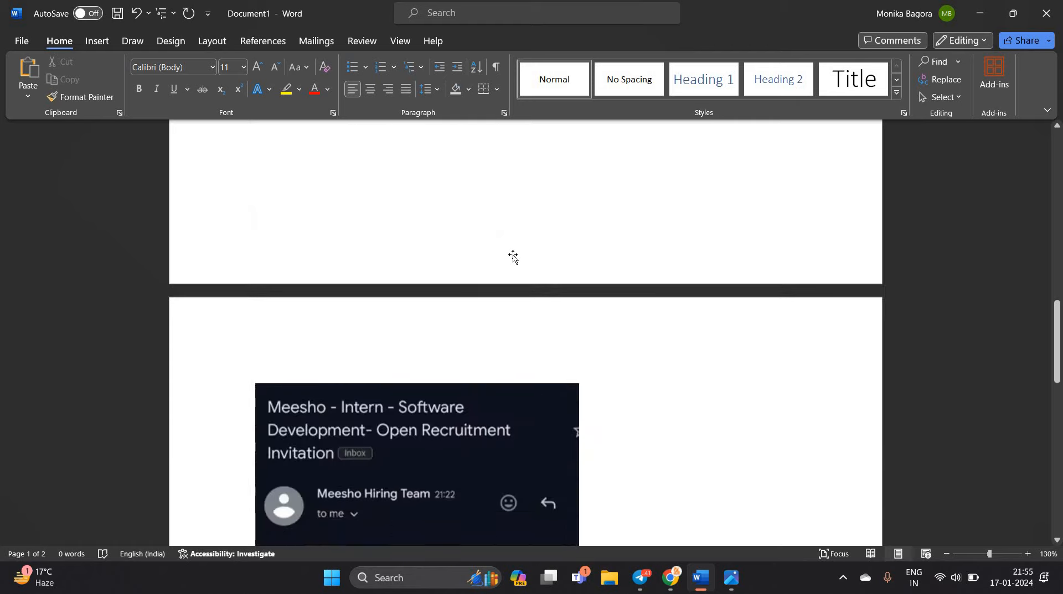
{"action": "scroll", "scroll_direction": "down", "scroll_amount": 3}
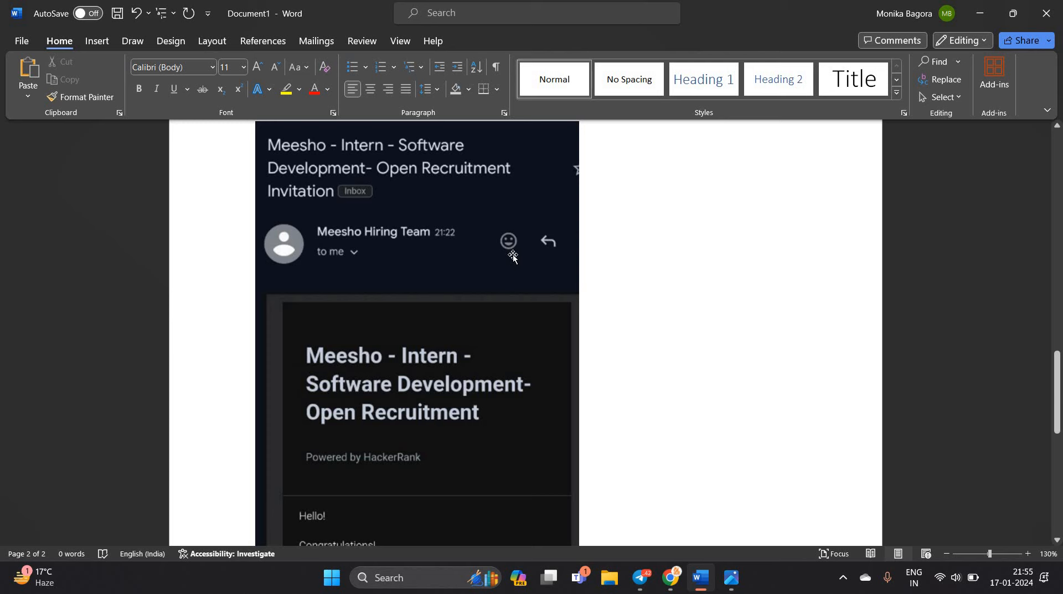
{"action": "scroll", "scroll_direction": "down", "scroll_amount": 3}
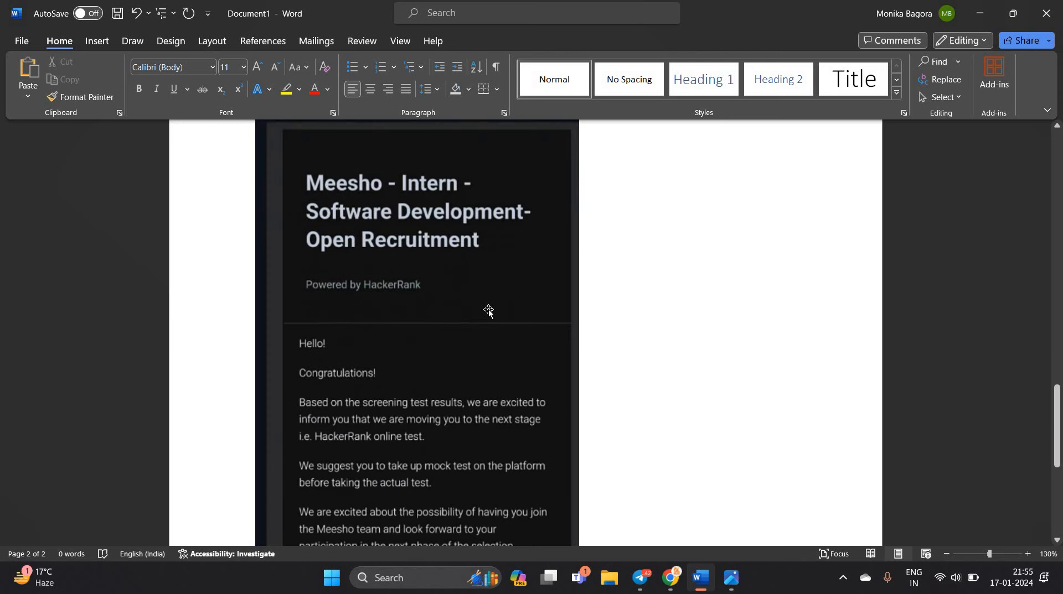
{"action": "scroll", "scroll_direction": "down", "scroll_amount": 3}
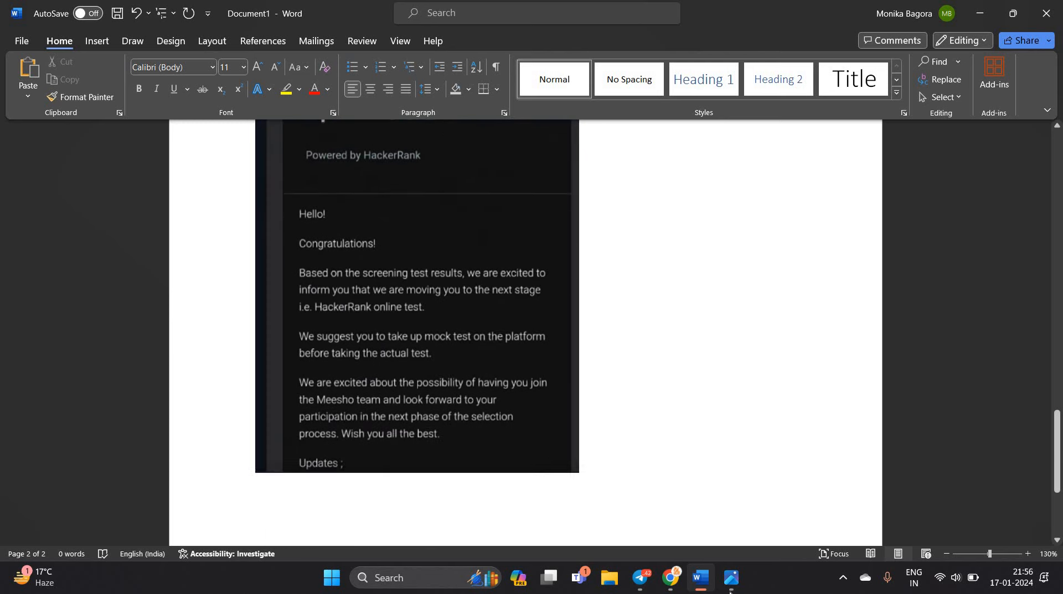
{"action": "mouse_move", "coordinate": [670, 578]}
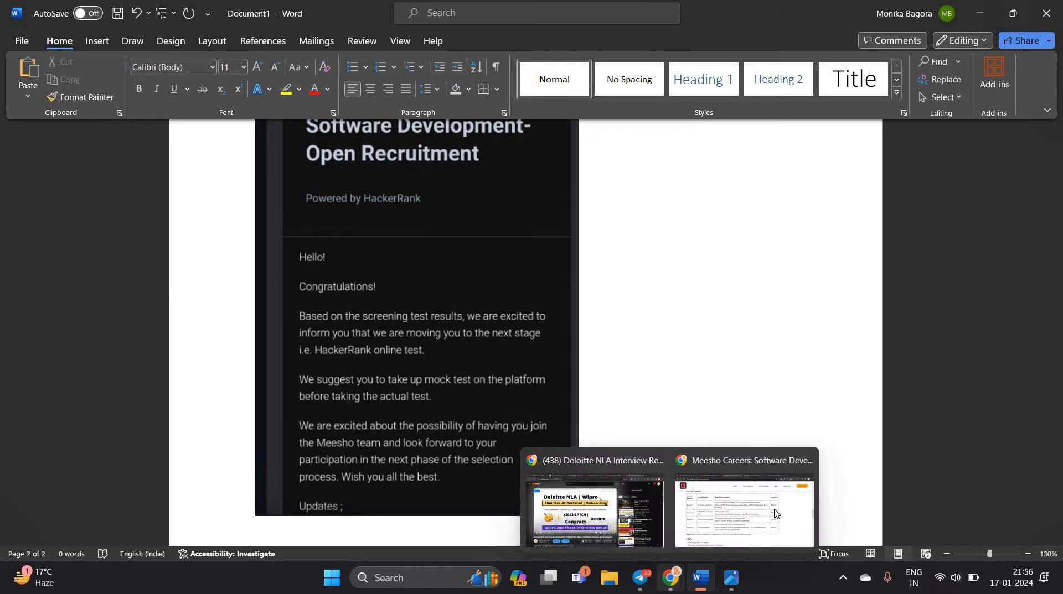
- Review the Meesho Careers hiring-process table once more
{"action": "left_click", "coordinate": [742, 511]}
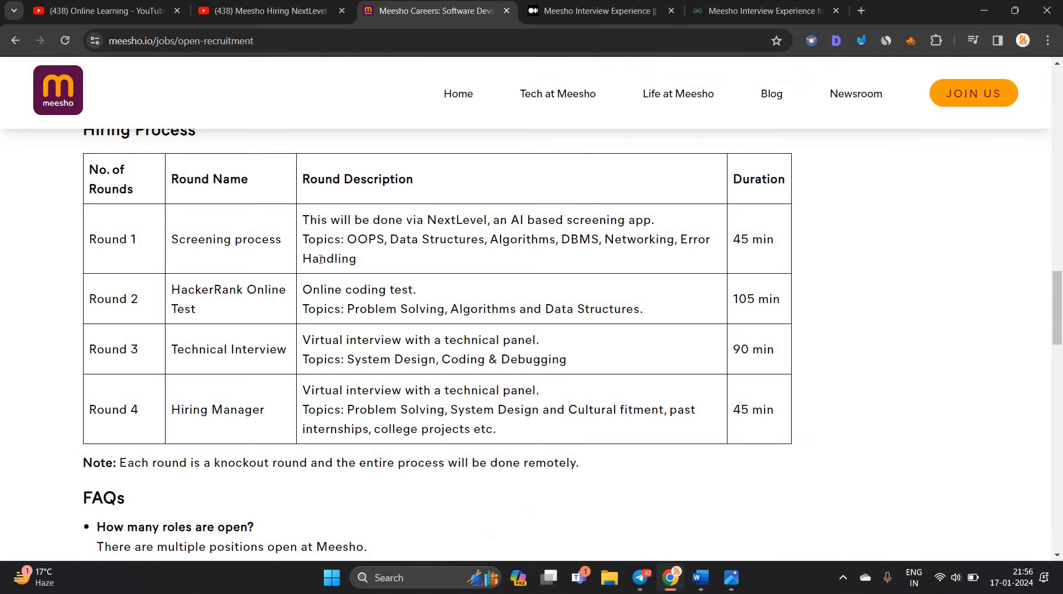
{"action": "scroll", "scroll_direction": "up", "scroll_amount": 3}
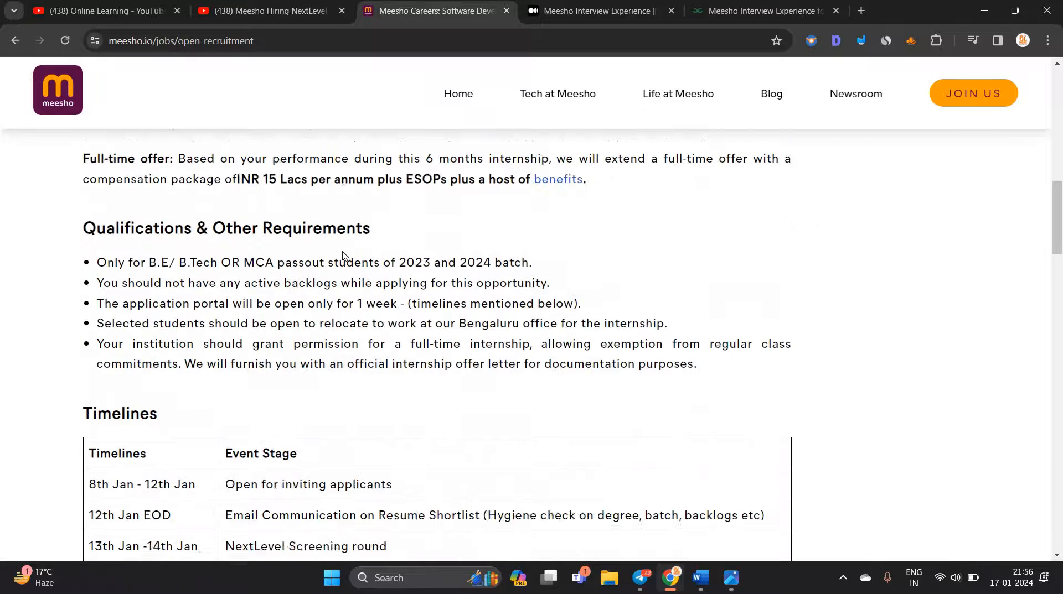
{"action": "scroll", "scroll_direction": "down", "scroll_amount": 3}
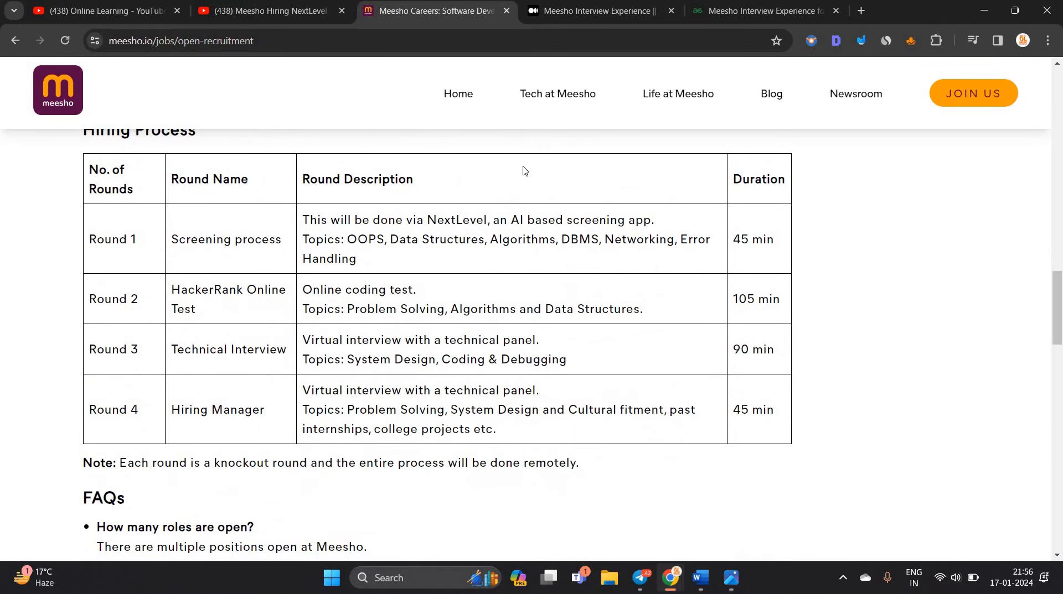
{"action": "mouse_move", "coordinate": [538, 293]}
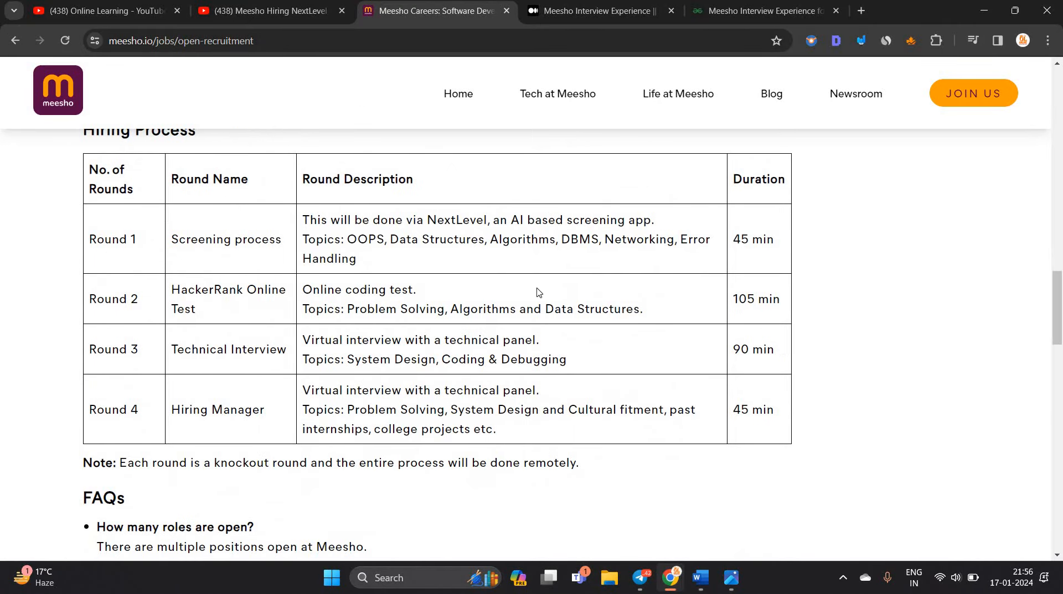
{"action": "mouse_move", "coordinate": [546, 295]}
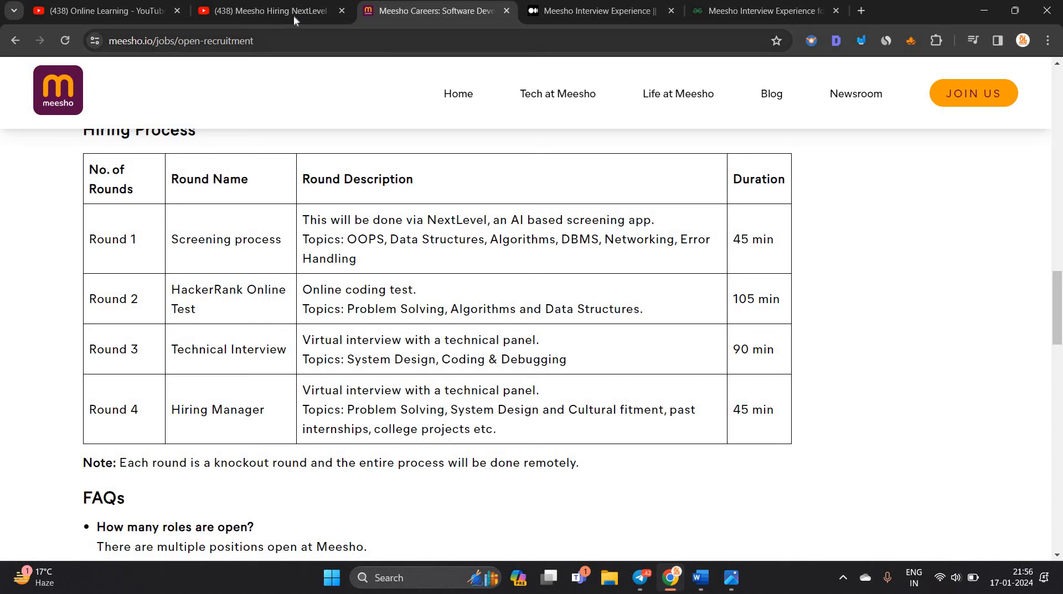
- Visit the Online Learning channel videos page, then return to the hiring-timelines video
{"action": "left_click", "coordinate": [265, 11]}
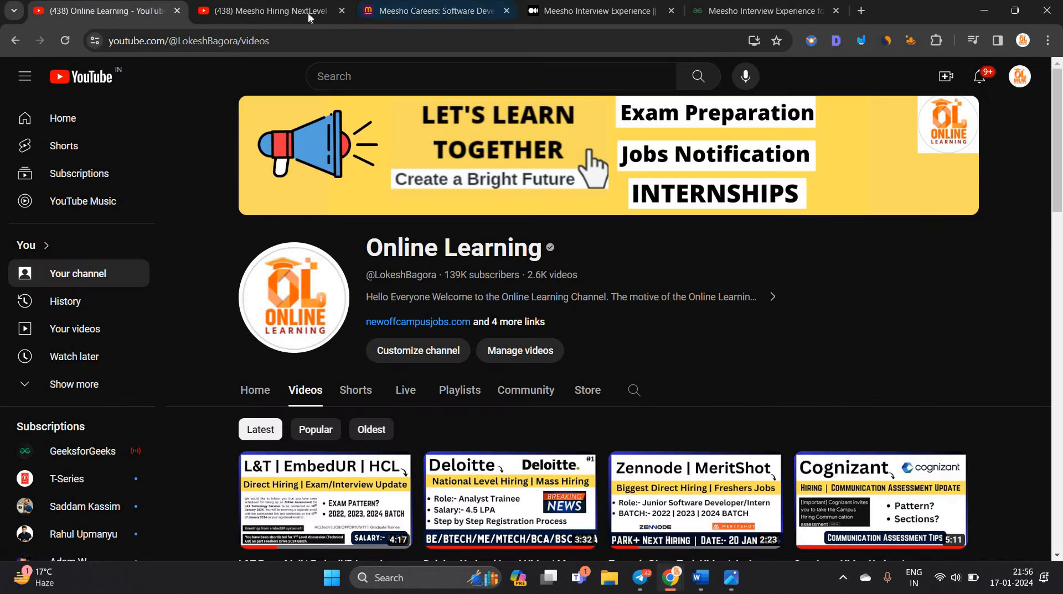
{"action": "left_click", "coordinate": [265, 10]}
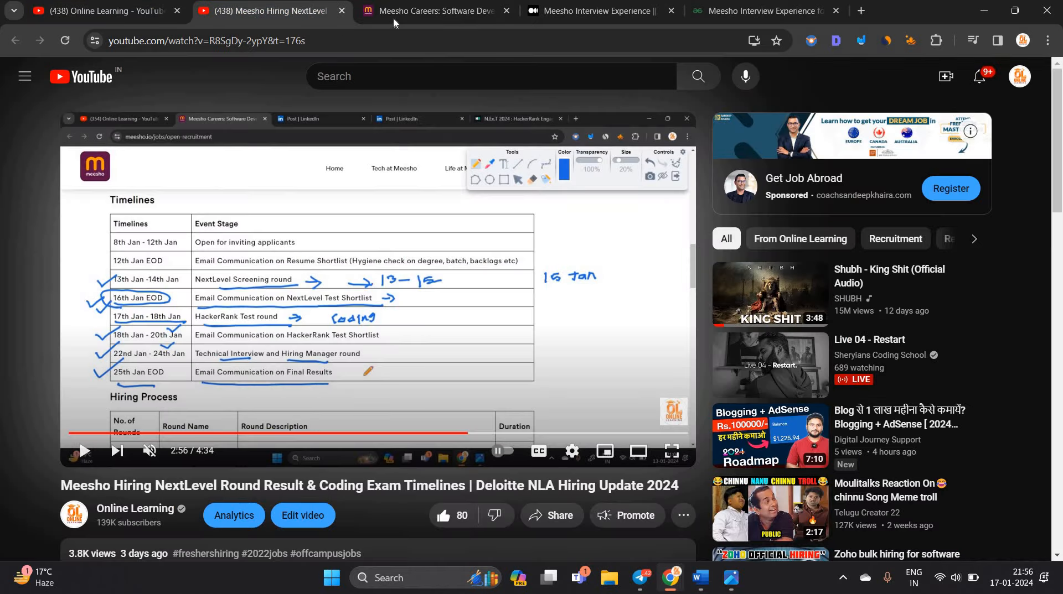
{"action": "mouse_move", "coordinate": [427, 10]}
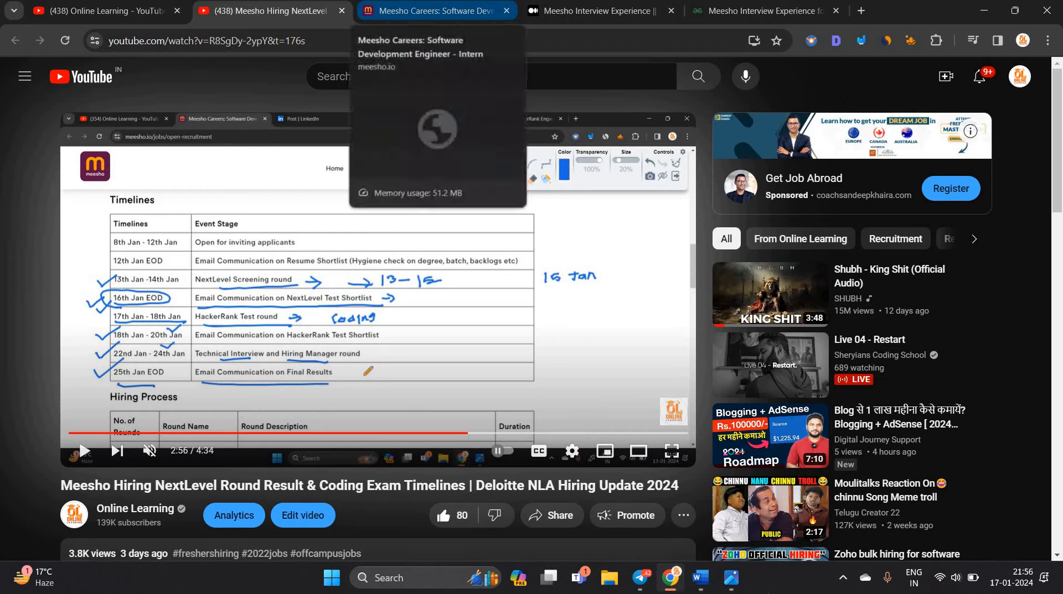